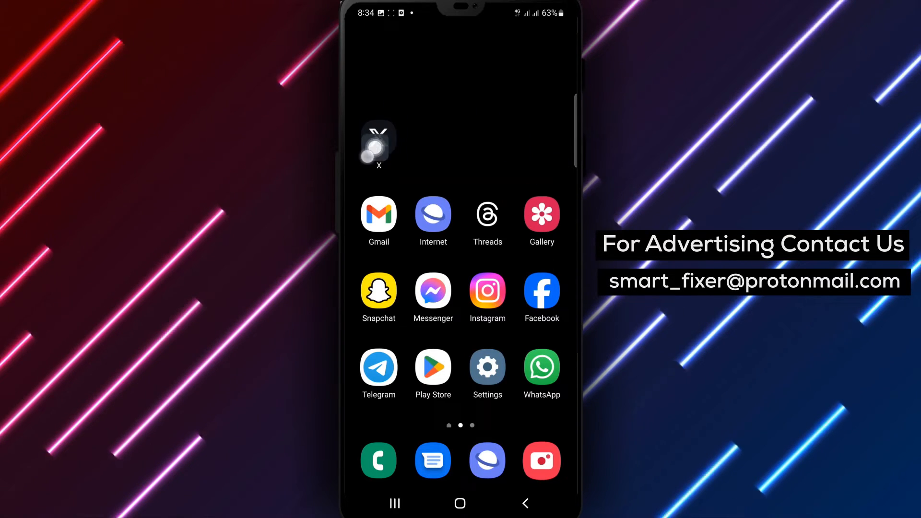
# - Launch the X app from the Android home screen to show the home feed
pyautogui.click(379, 141)
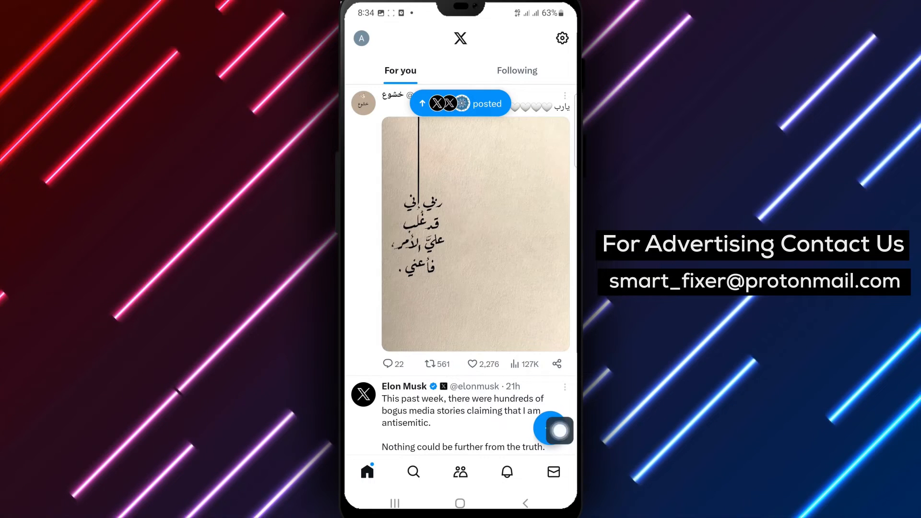
# - Start a new post and open the Gallery picker to attach a photo
pyautogui.click(549, 429)
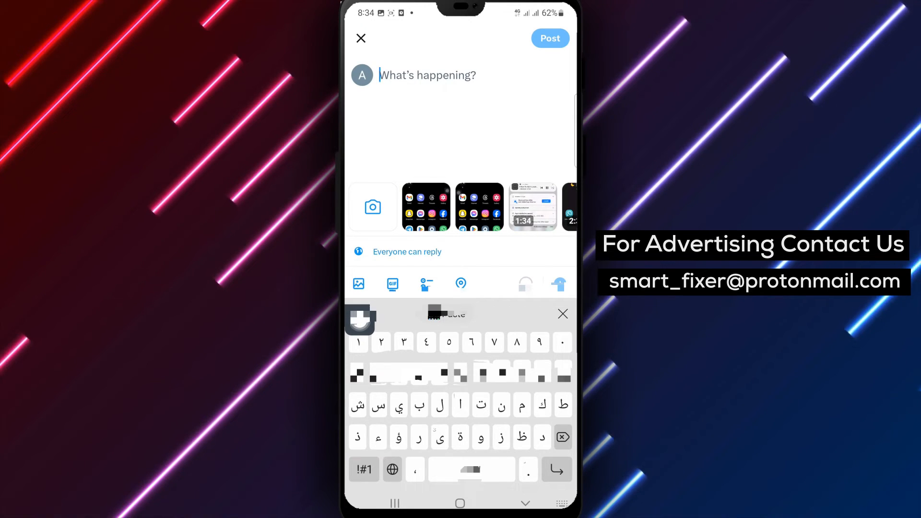
pyautogui.click(358, 283)
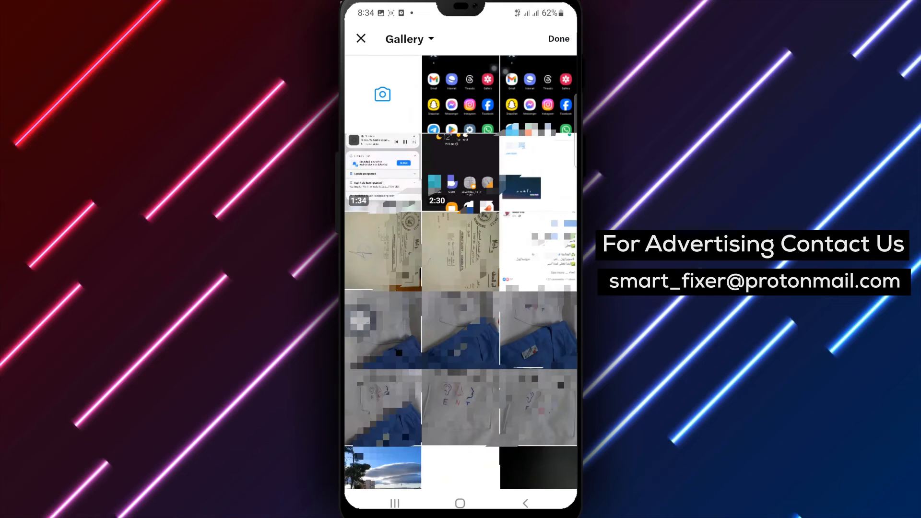